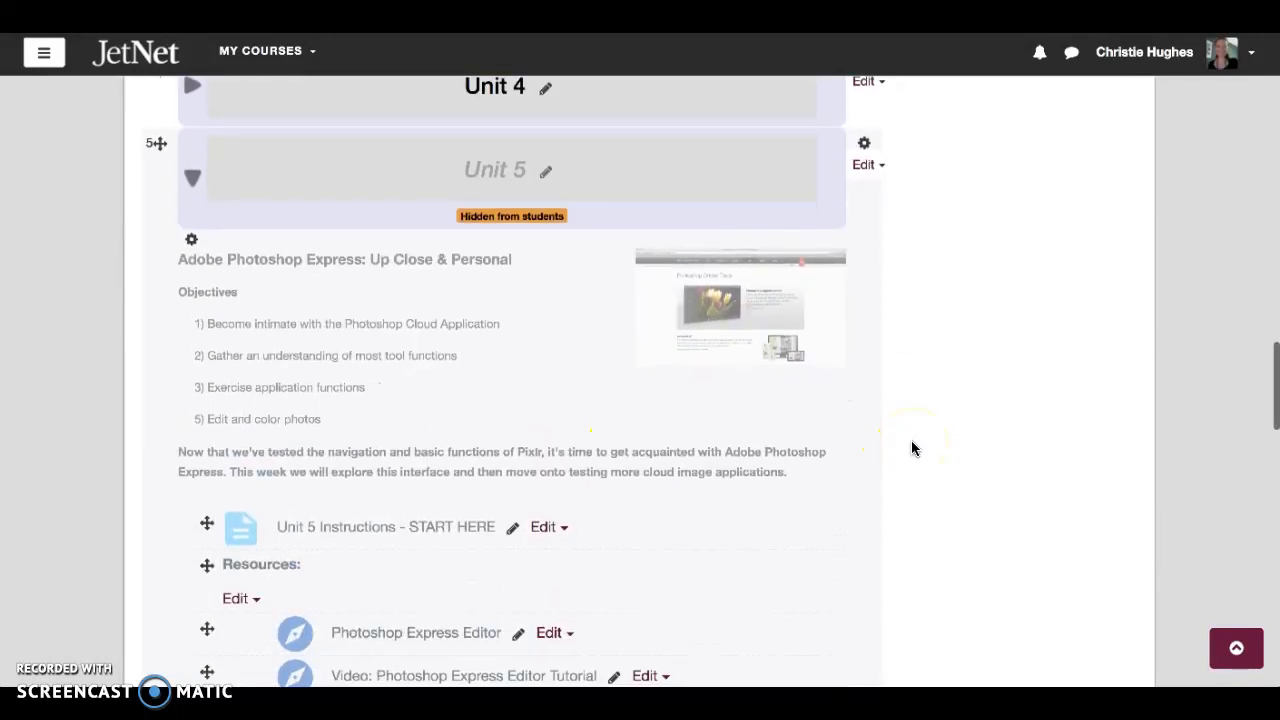
{"action": "scroll", "scroll_direction": "down", "scroll_amount": 3}
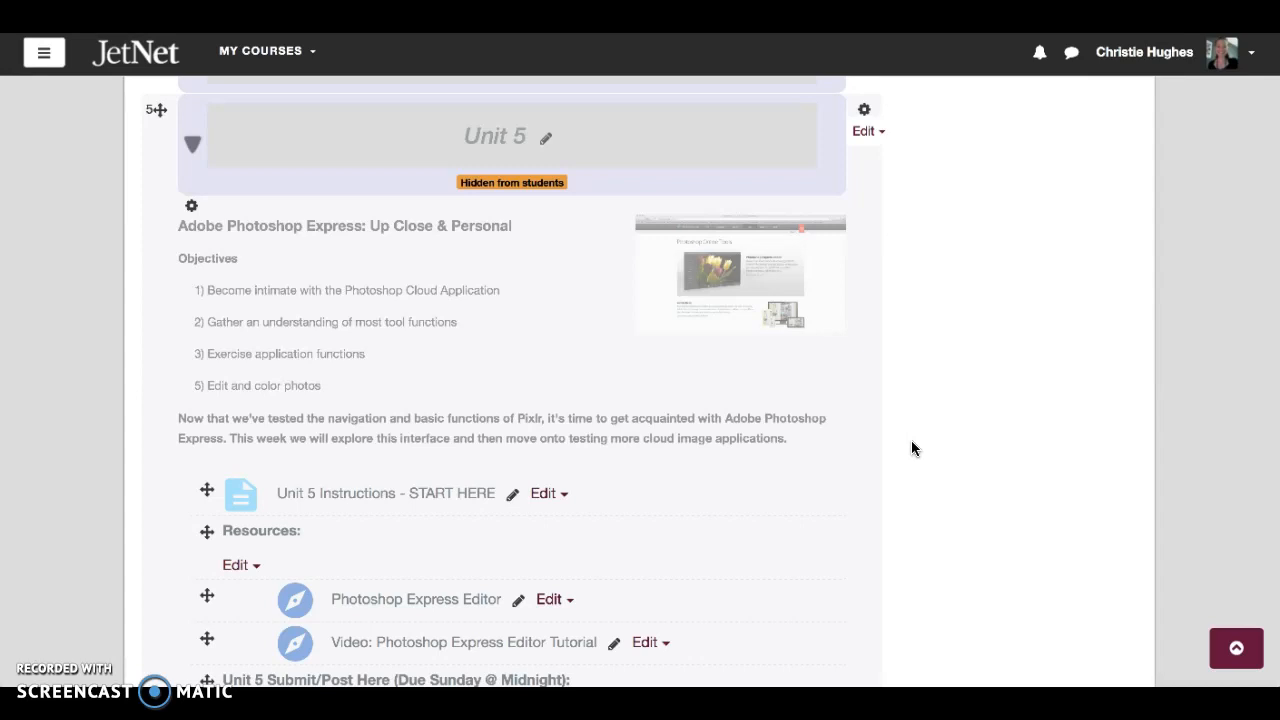
{"action": "mouse_move", "coordinate": [230, 225]}
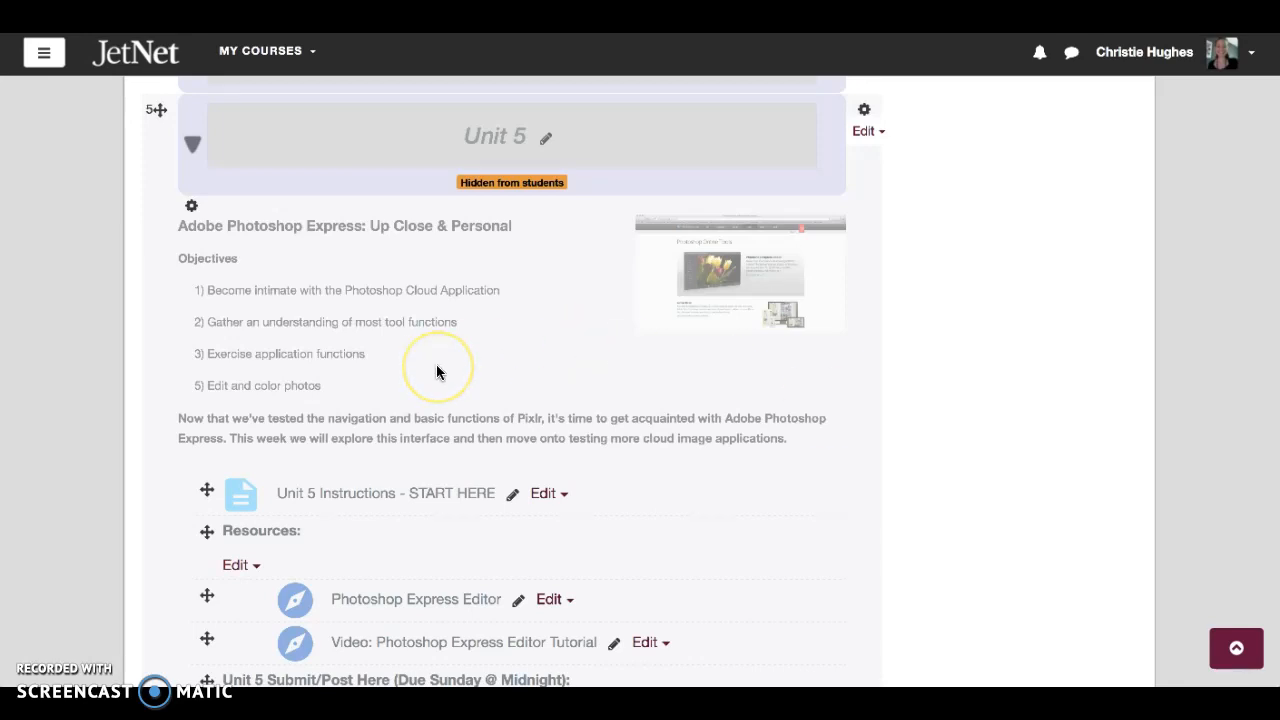
{"action": "mouse_move", "coordinate": [708, 420]}
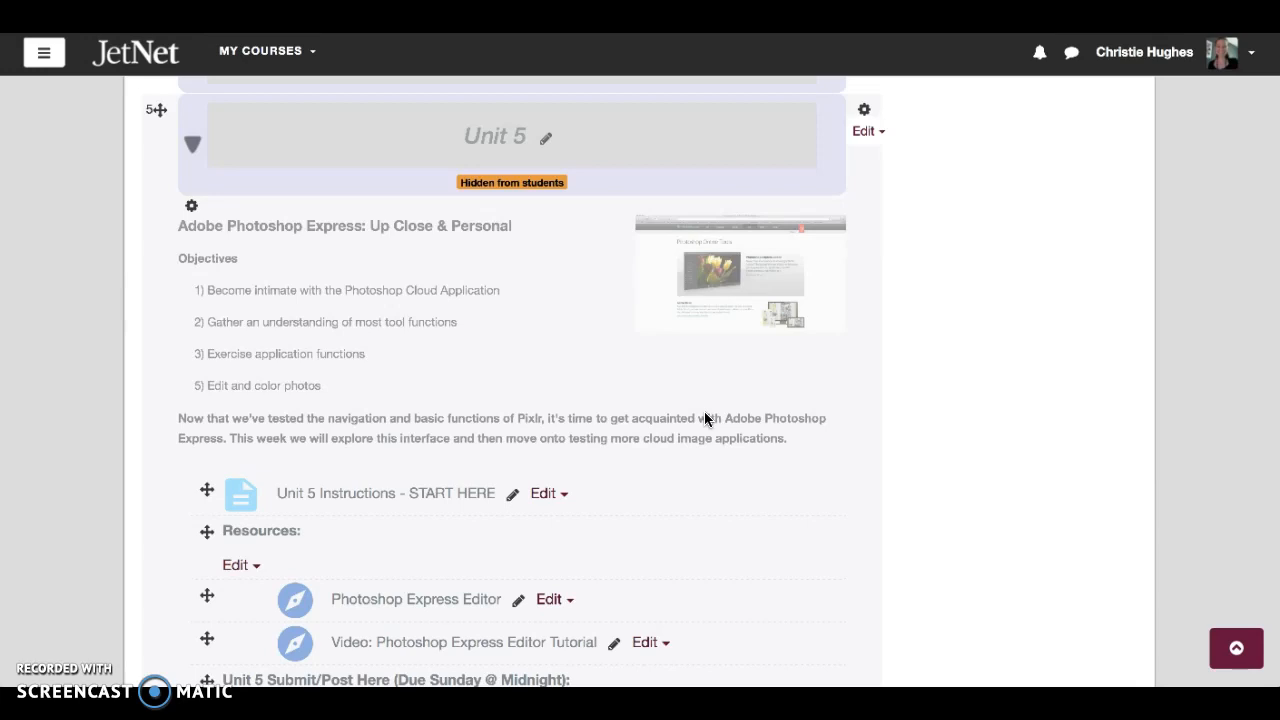
{"action": "scroll", "scroll_direction": "down", "scroll_amount": 3}
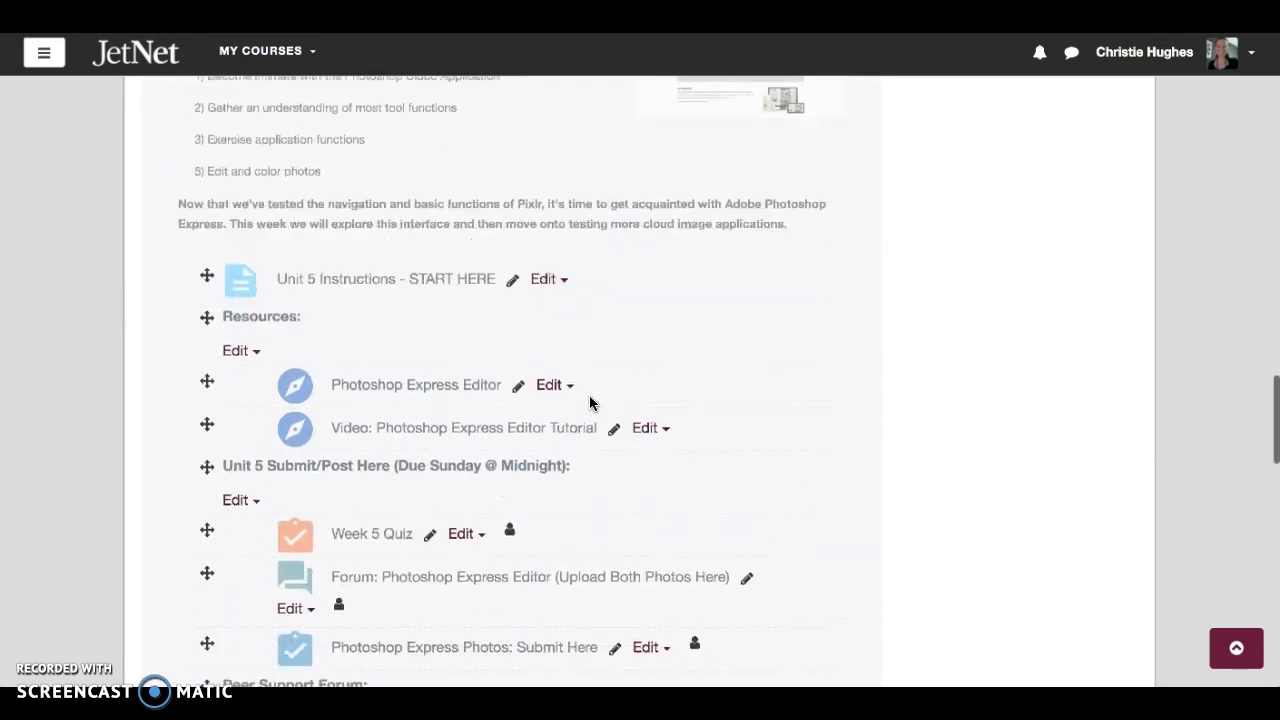
{"action": "scroll", "scroll_direction": "down", "scroll_amount": 3}
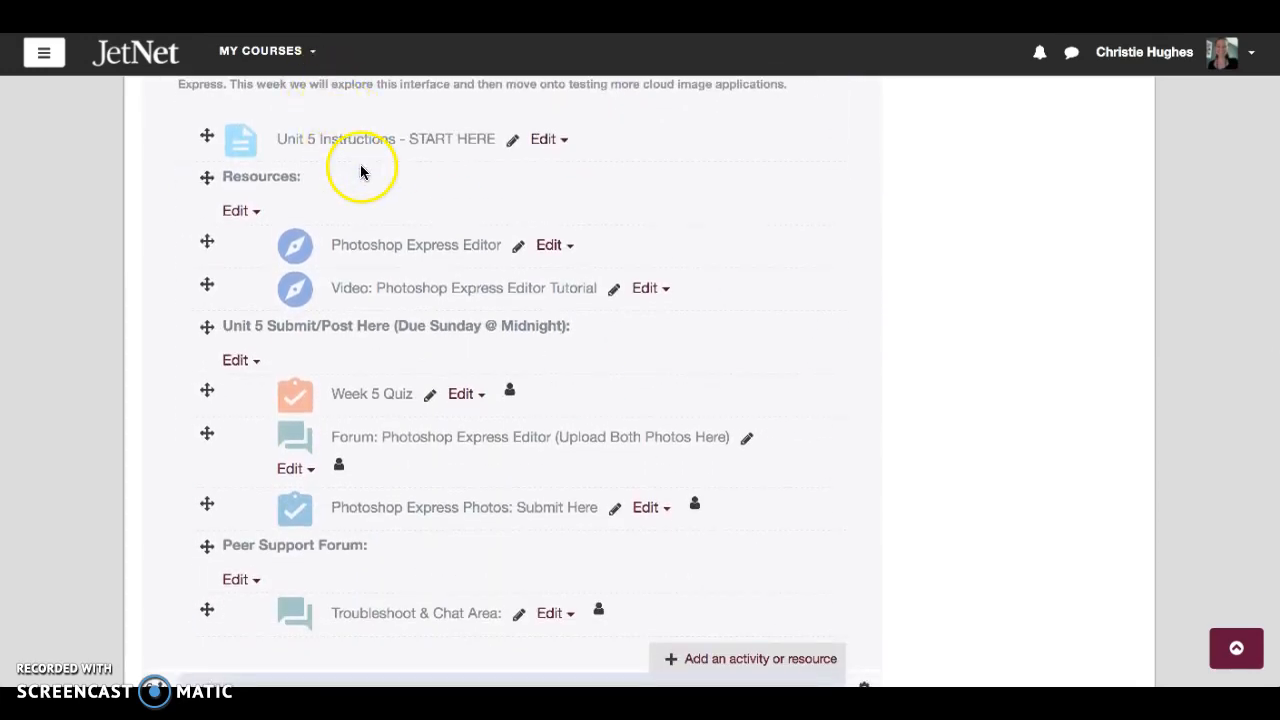
{"action": "mouse_move", "coordinate": [400, 255]}
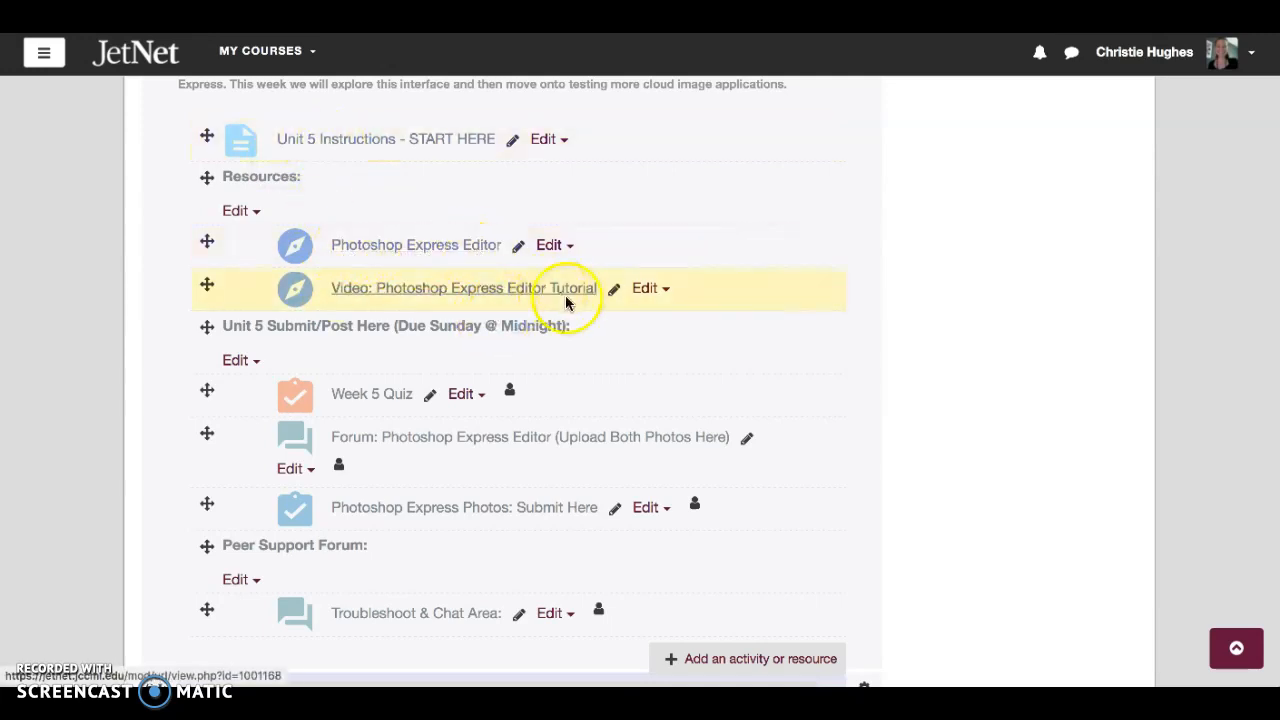
{"action": "mouse_move", "coordinate": [331, 382]}
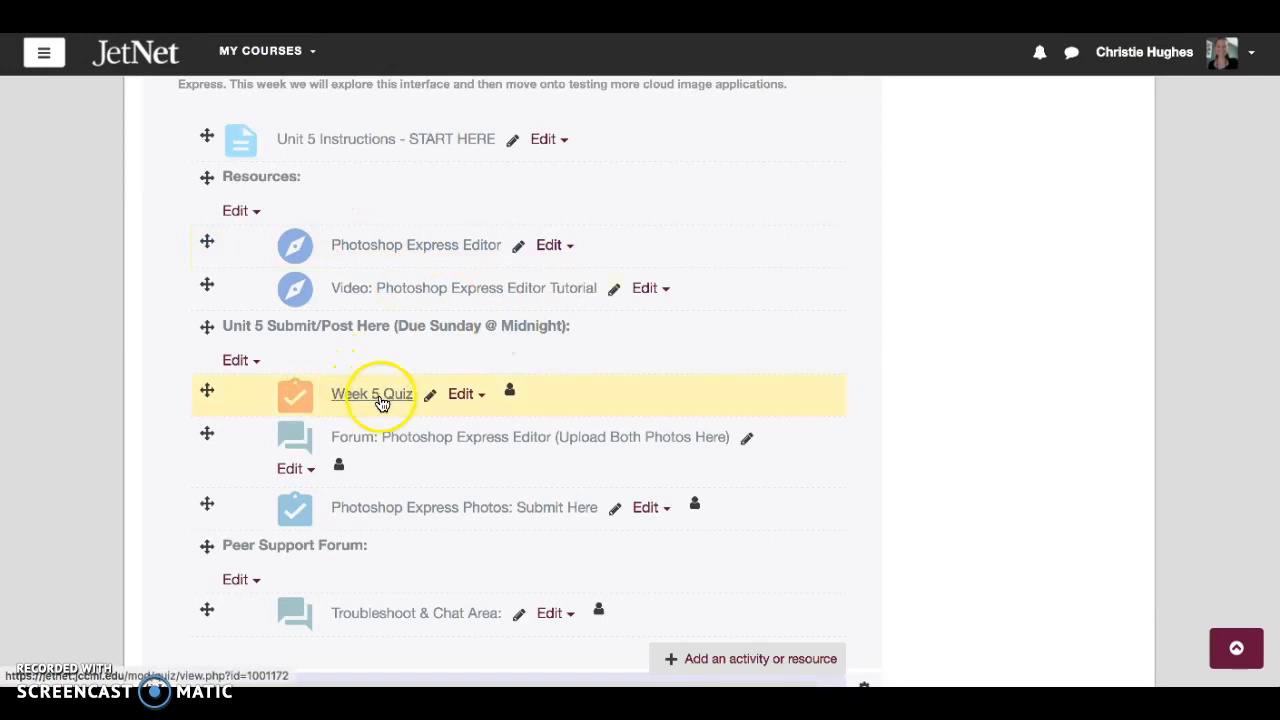
{"action": "mouse_move", "coordinate": [630, 437]}
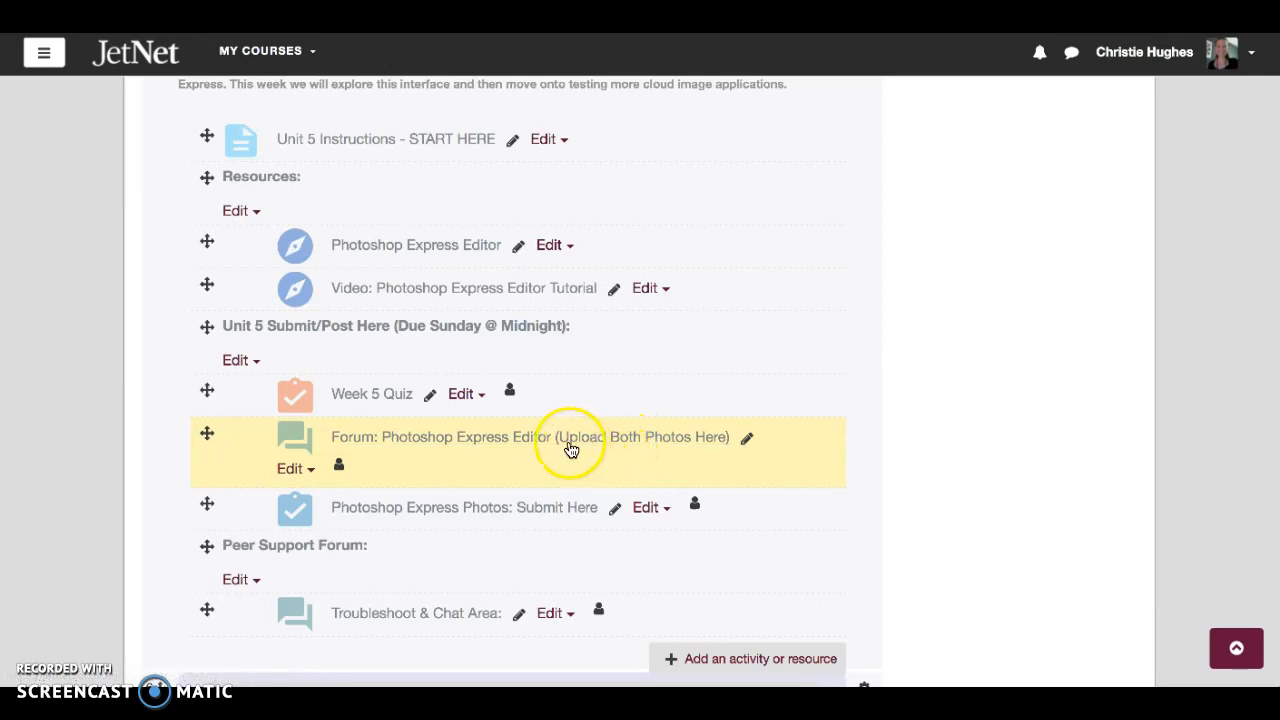
{"action": "mouse_move", "coordinate": [566, 447]}
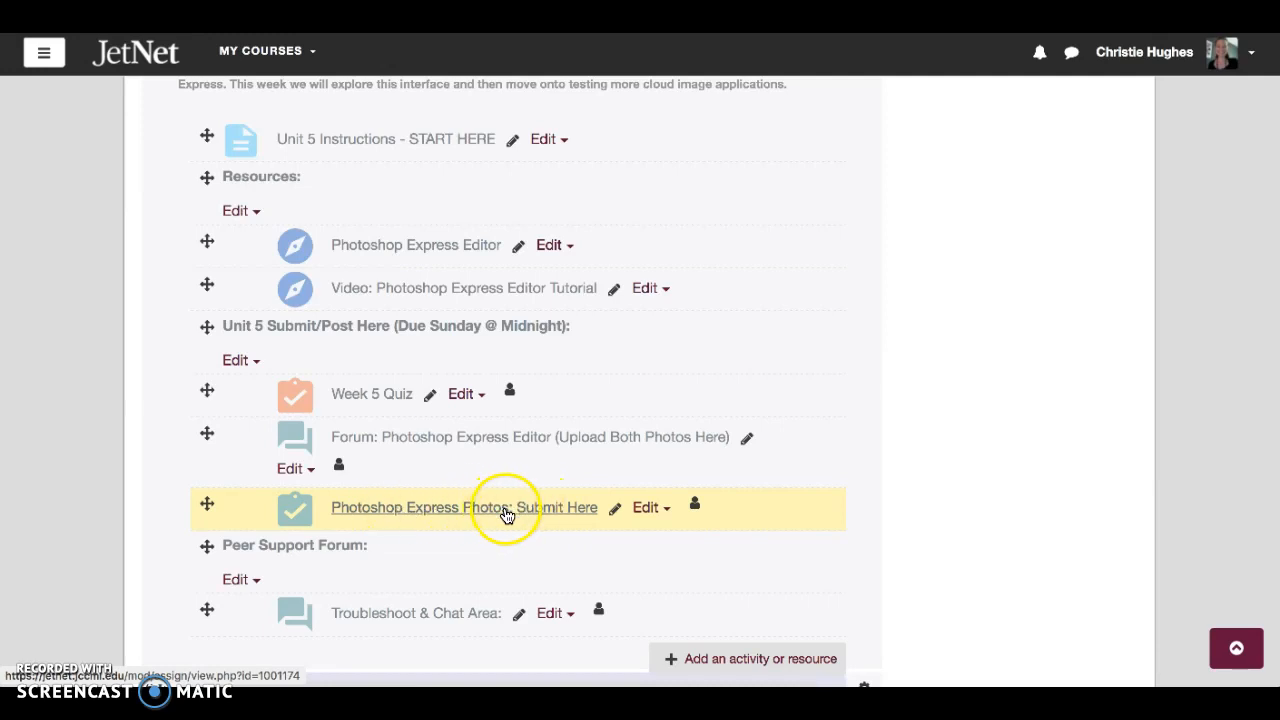
{"action": "mouse_move", "coordinate": [558, 518]}
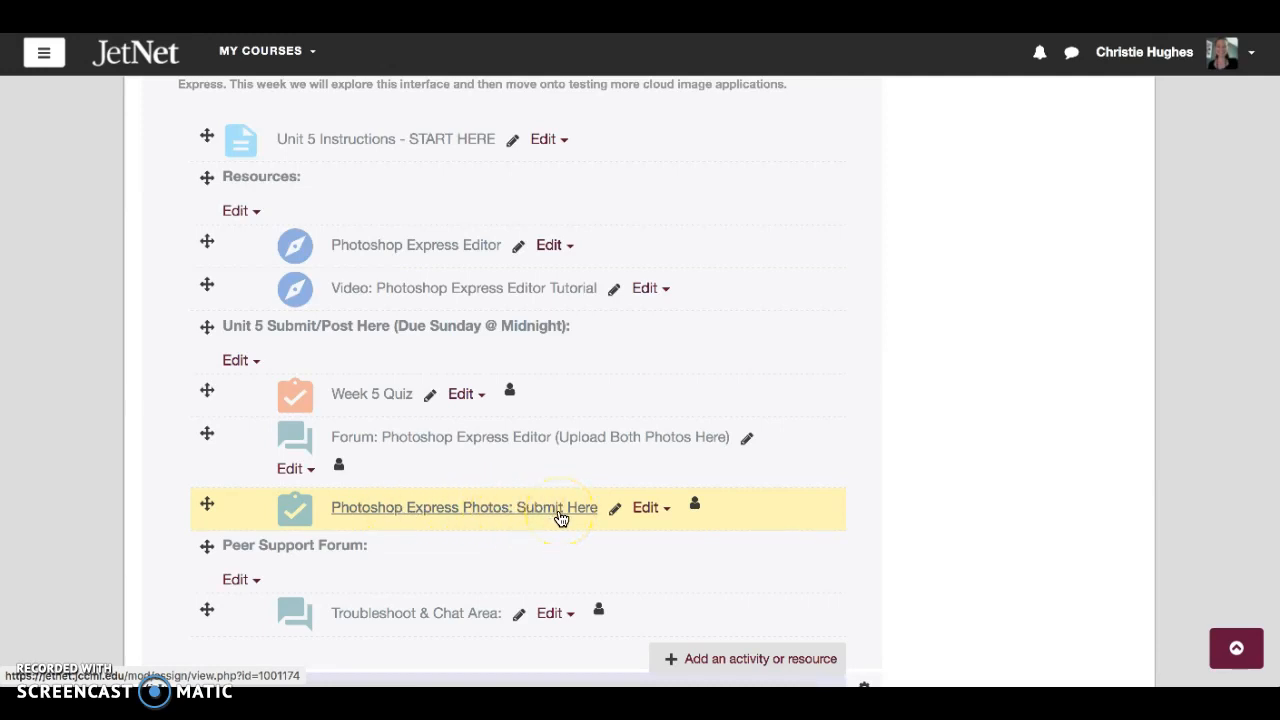